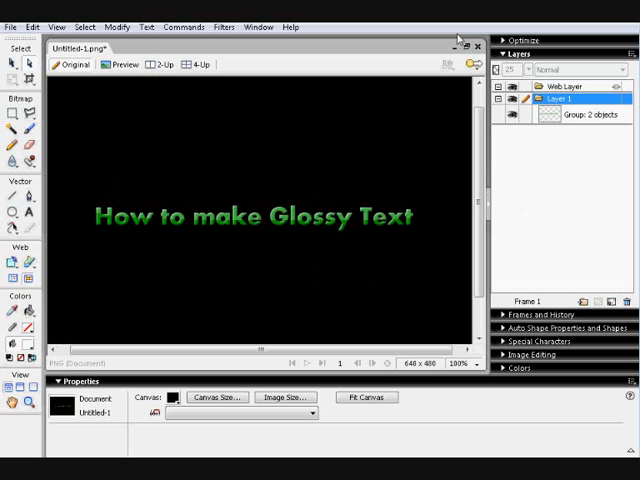
# Step: Close the glossy-text example and create a new 640 × 480 Fireworks file with a black canvas
pyautogui.click(476, 44)
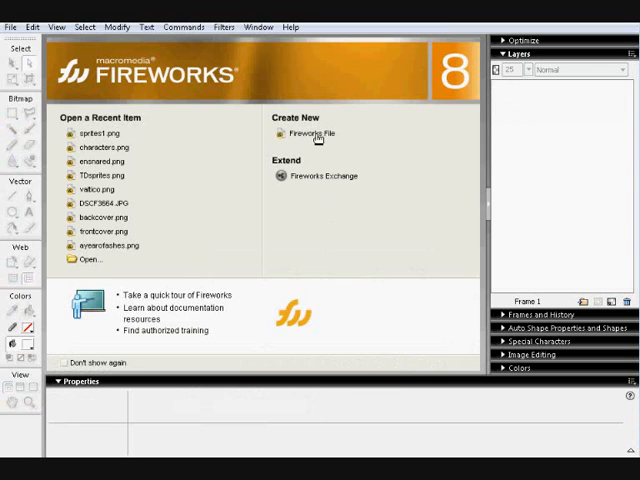
pyautogui.click(308, 132)
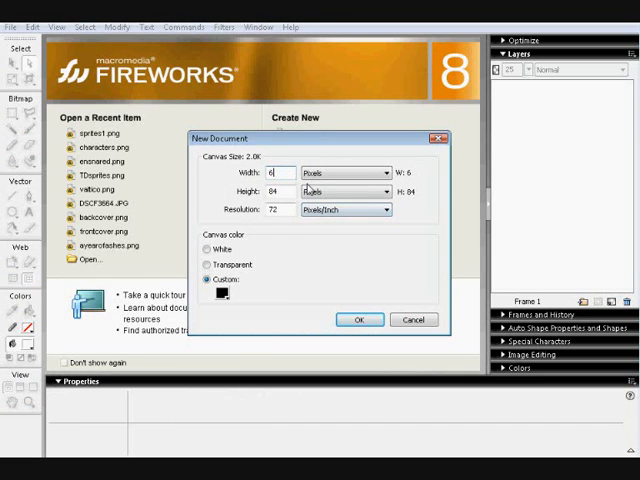
pyautogui.write('640')
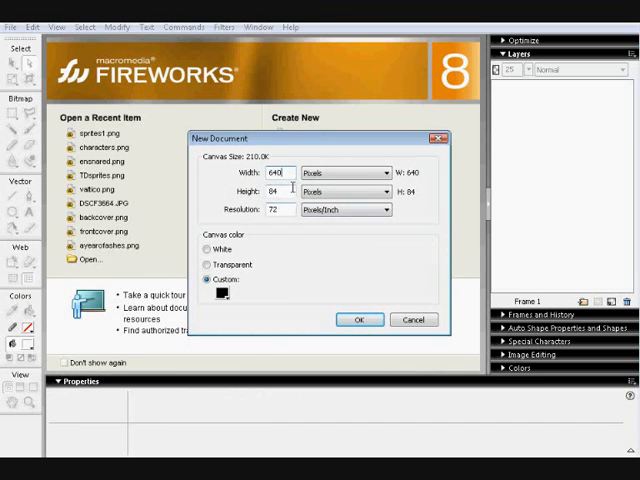
pyautogui.write('48')
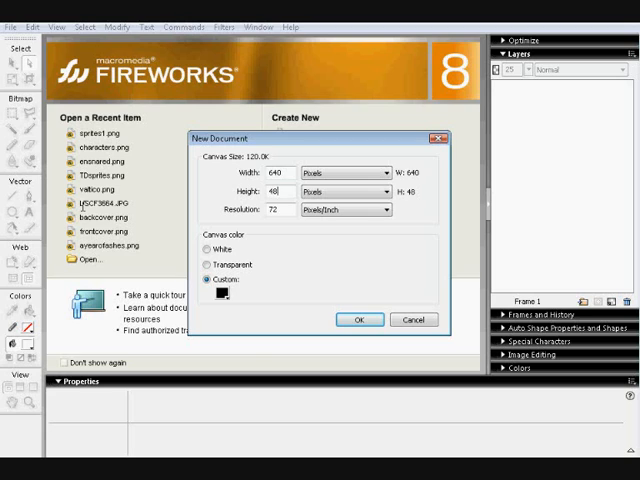
pyautogui.click(360, 320)
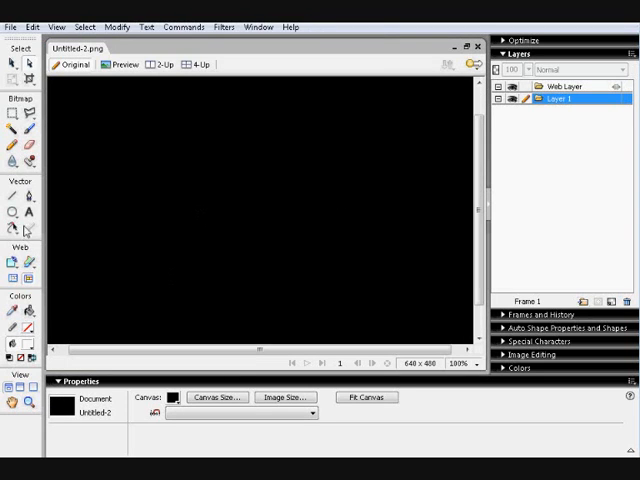
# Step: Add white bold text 'Nation of Design' near the centre of the black canvas
pyautogui.click(32, 212)
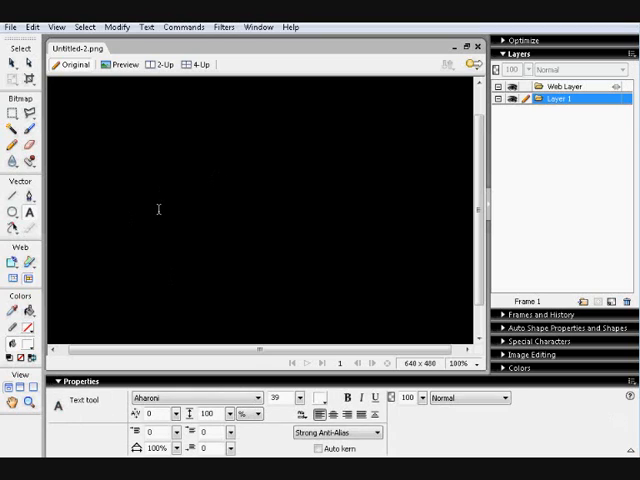
pyautogui.click(156, 200)
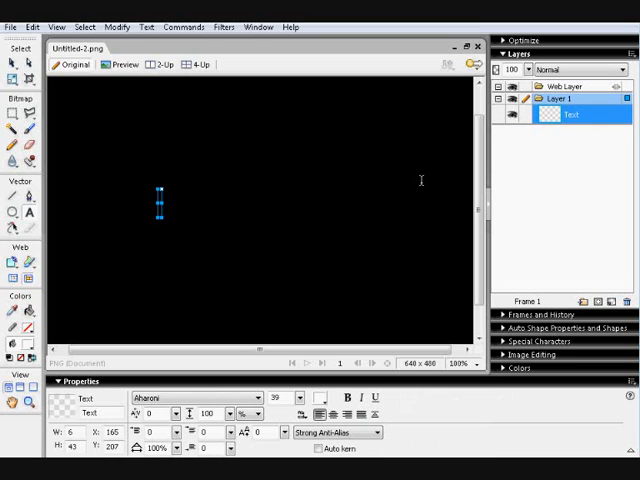
pyautogui.moveTo(308, 184)
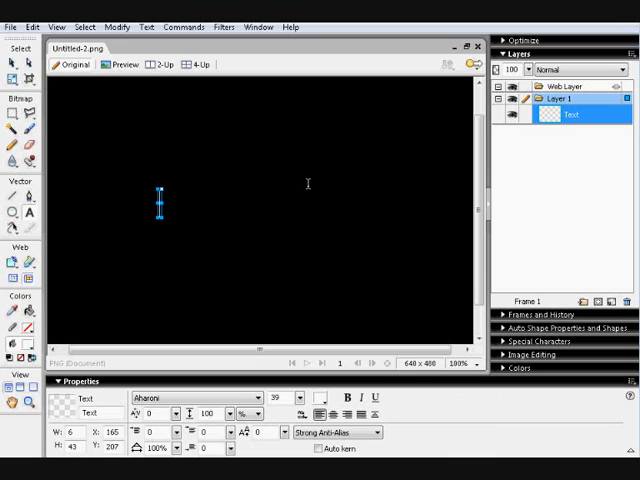
pyautogui.write('Nati')
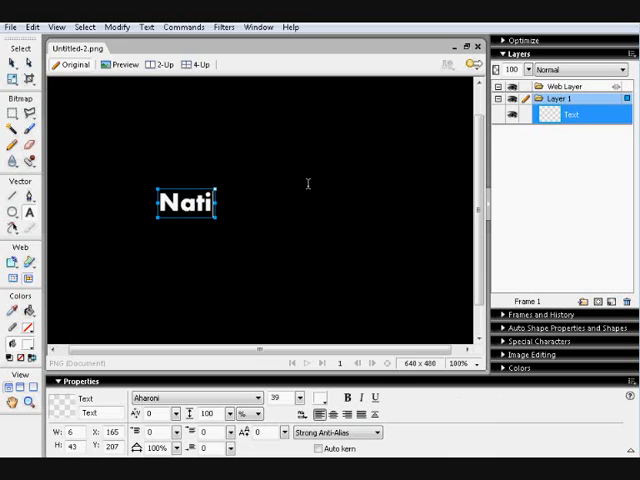
pyautogui.write('on of d')
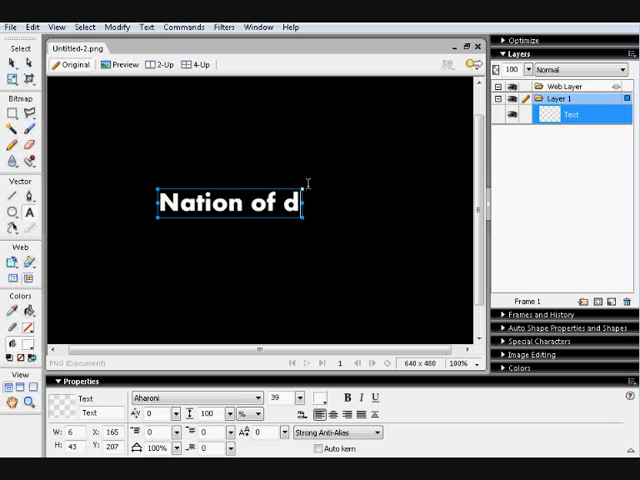
pyautogui.write('esign')
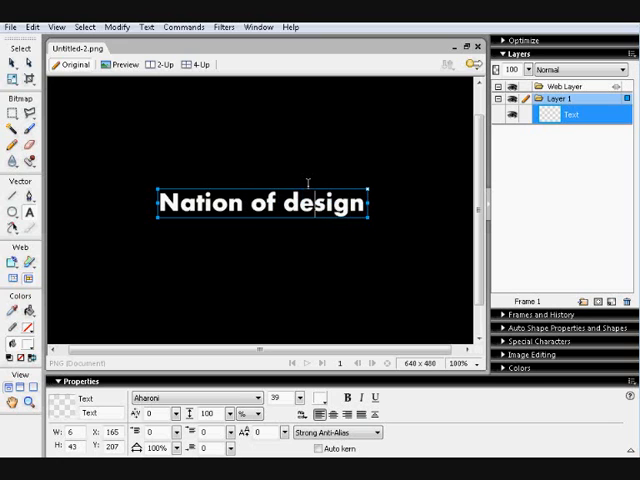
pyautogui.write('Design')
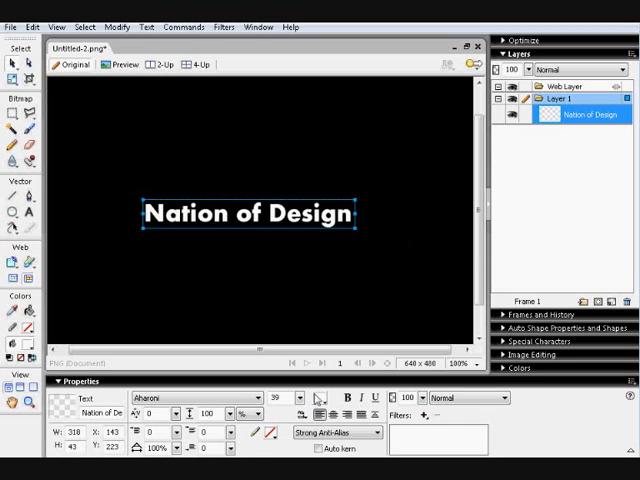
# Step: Duplicate the 'Nation of Design' text object so two copies stack on the canvas
pyautogui.click(316, 412)
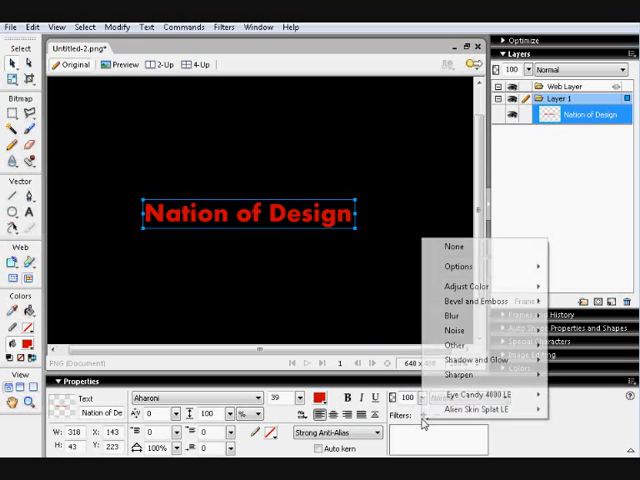
pyautogui.moveTo(468, 288)
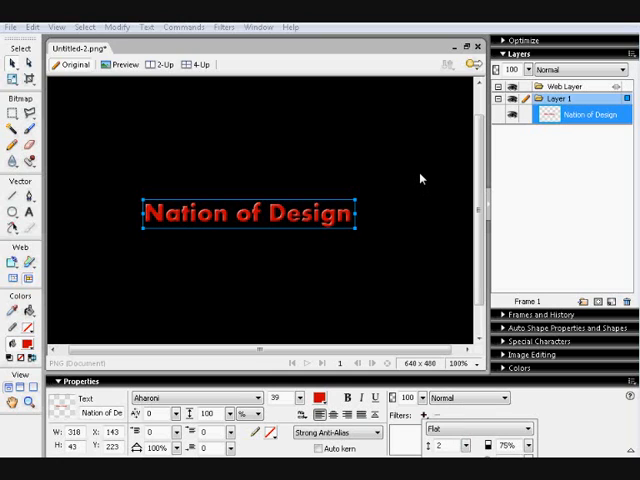
pyautogui.click(426, 412)
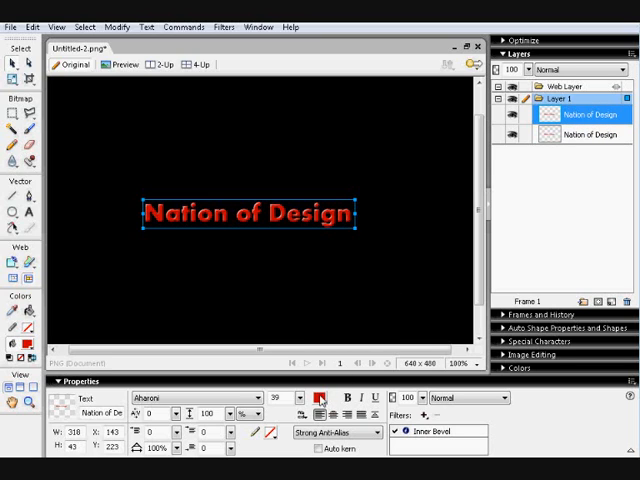
pyautogui.click(320, 398)
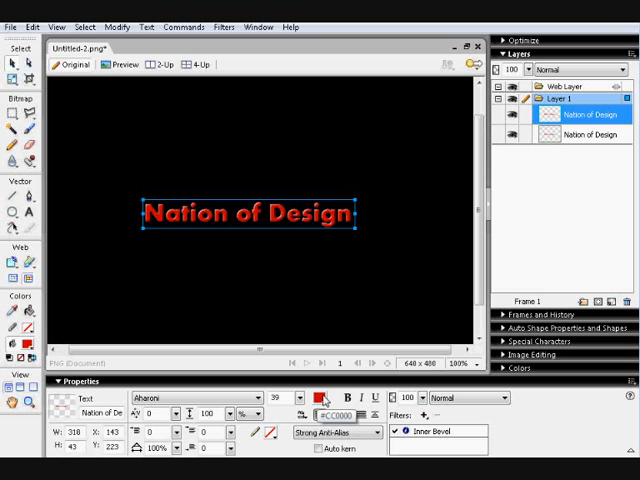
pyautogui.click(318, 398)
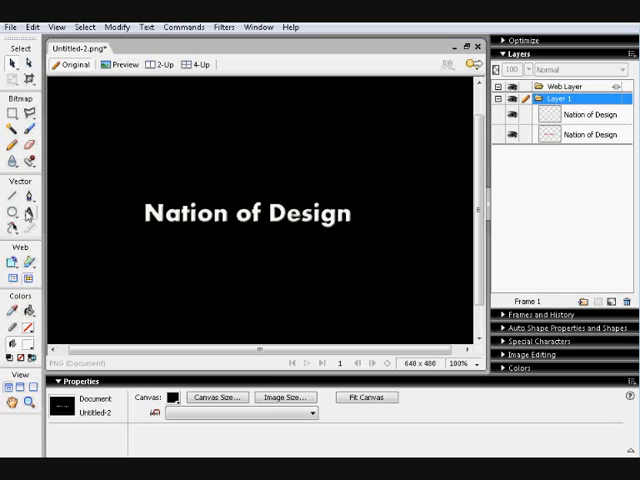
# Step: Draw a white ellipse over the top half of the text and cut it away
pyautogui.click(12, 194)
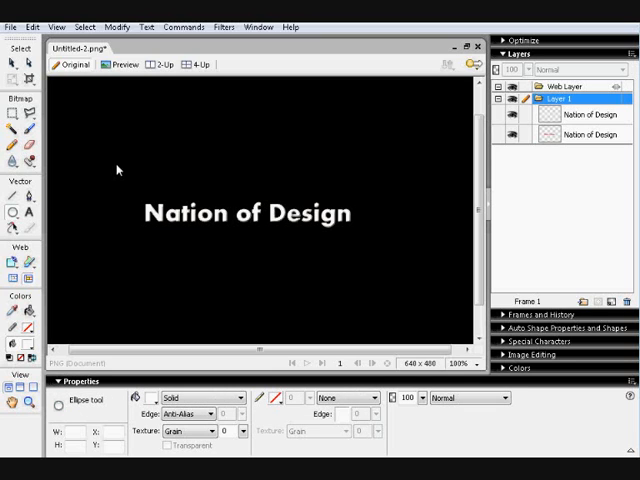
pyautogui.moveTo(122, 172)
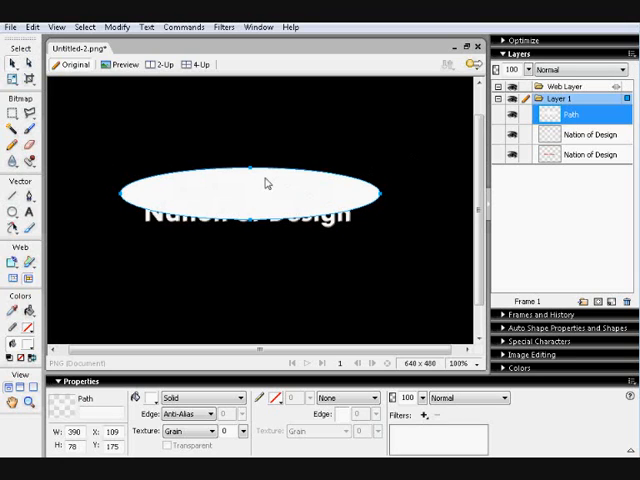
pyautogui.rightClick(264, 182)
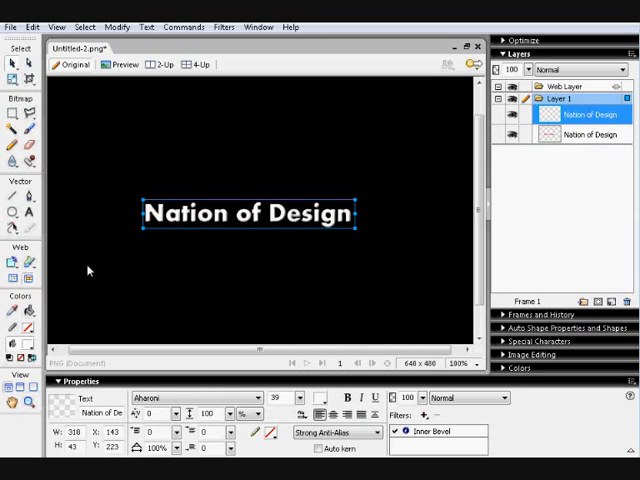
pyautogui.moveTo(262, 216)
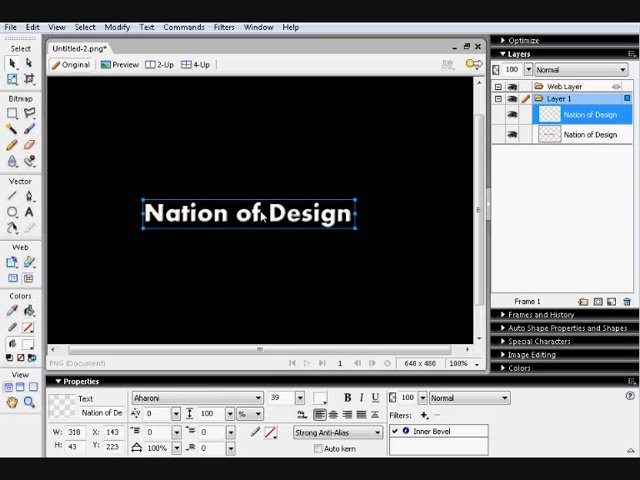
# Step: Paste the cut ellipse as a mask on the top text copy, leaving a glare on its upper part
pyautogui.rightClick(256, 212)
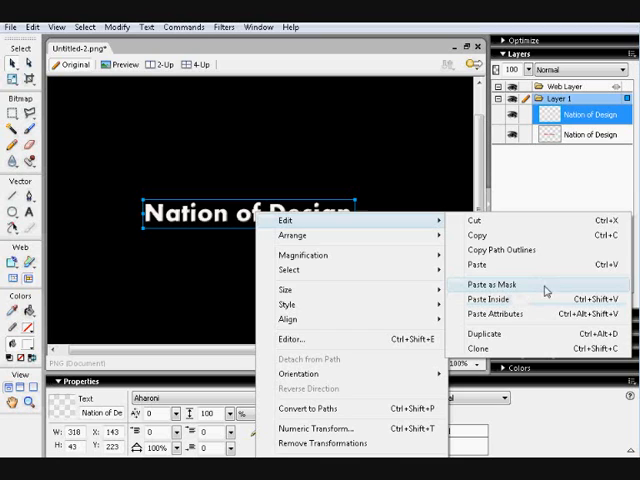
pyautogui.click(496, 284)
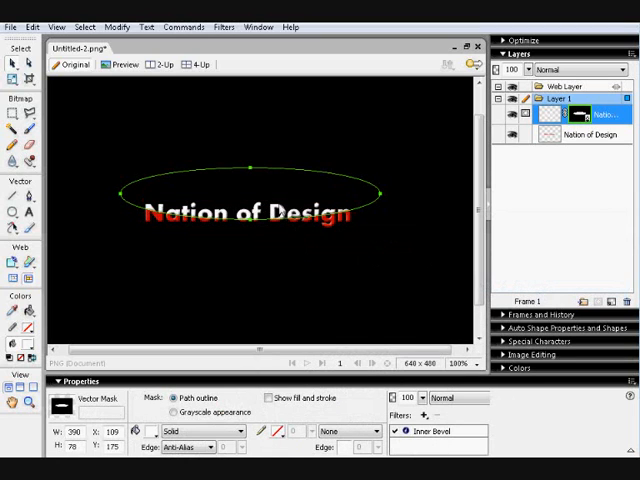
pyautogui.moveTo(280, 172)
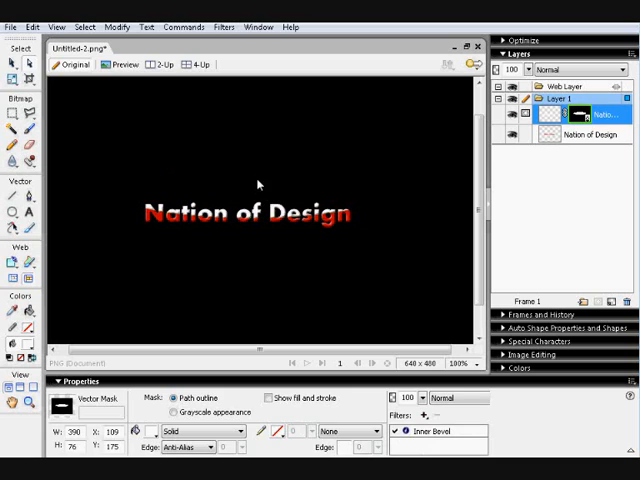
pyautogui.click(250, 212)
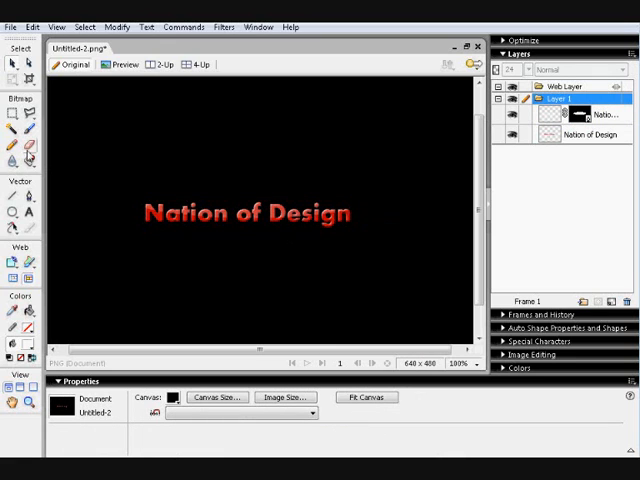
# Step: Draw a large centred circle and fill it with a teal radial gradient
pyautogui.click(248, 212)
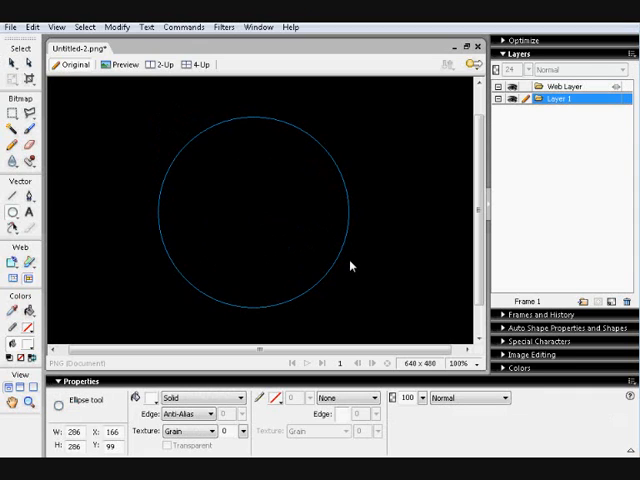
pyautogui.click(196, 398)
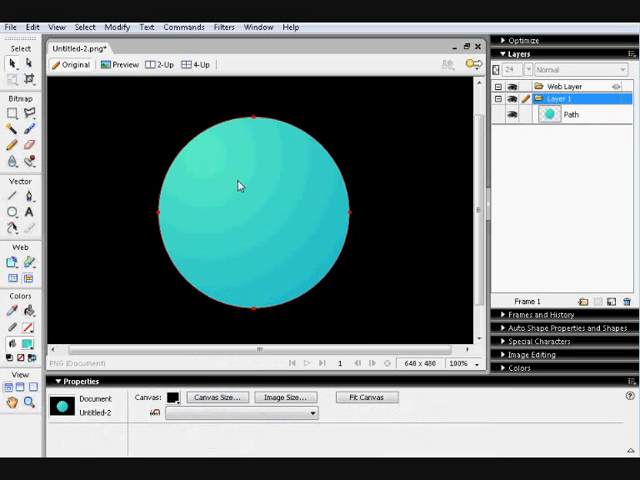
pyautogui.moveTo(200, 156); pyautogui.dragTo(318, 286)
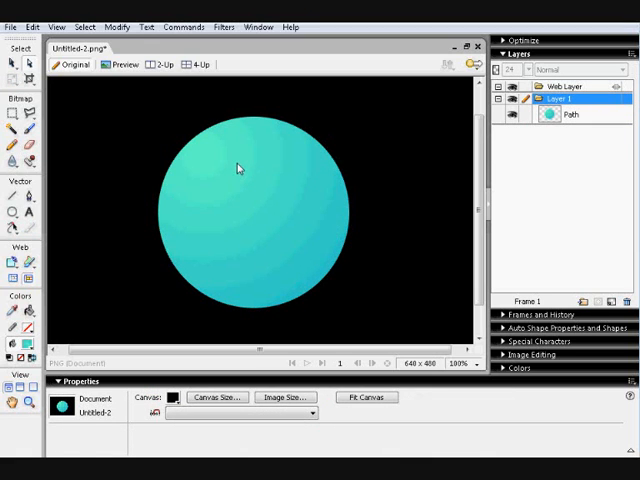
# Step: Copy the teal circle and paste a solid white copy on top of it
pyautogui.rightClick(238, 168)
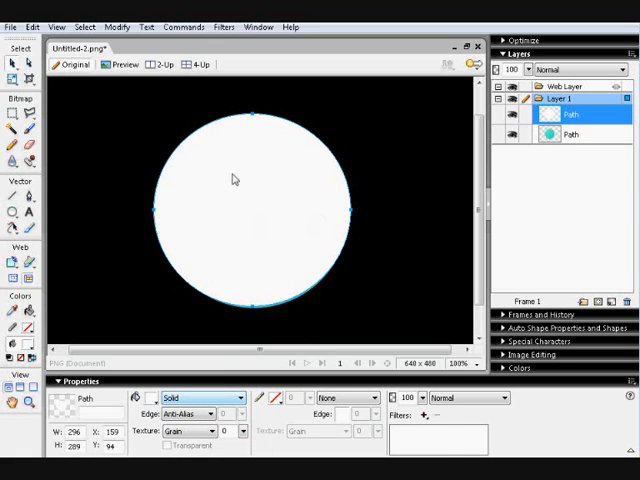
pyautogui.rightClick(232, 180)
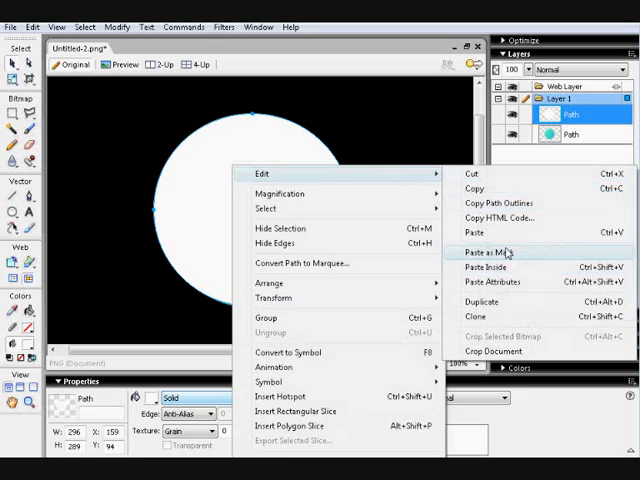
# Step: Paste the copied shape as a mask on the white circle, leaving a lighter upper glare band
pyautogui.click(488, 252)
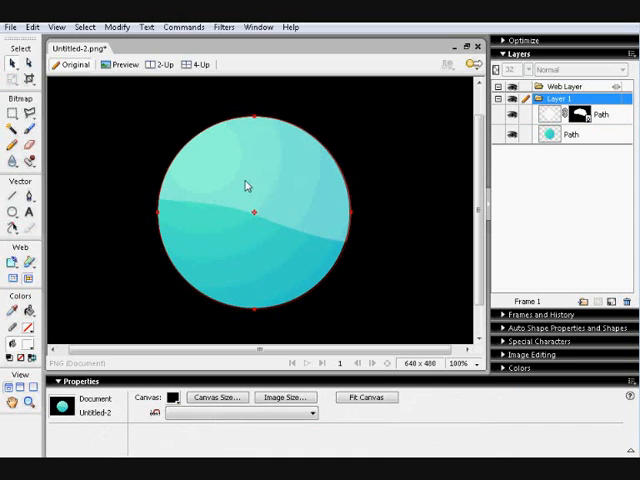
pyautogui.moveTo(340, 130)
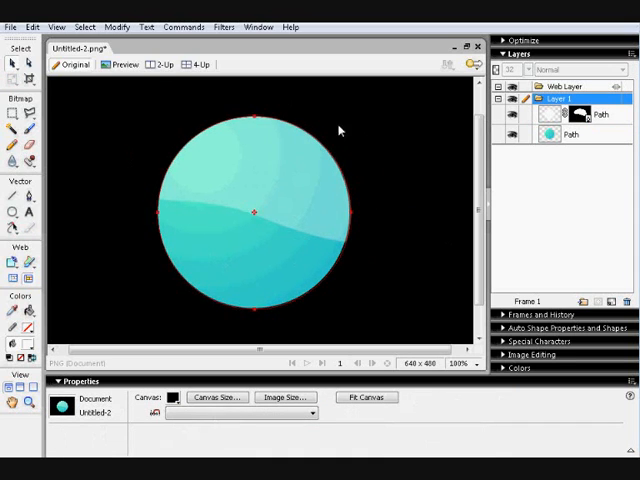